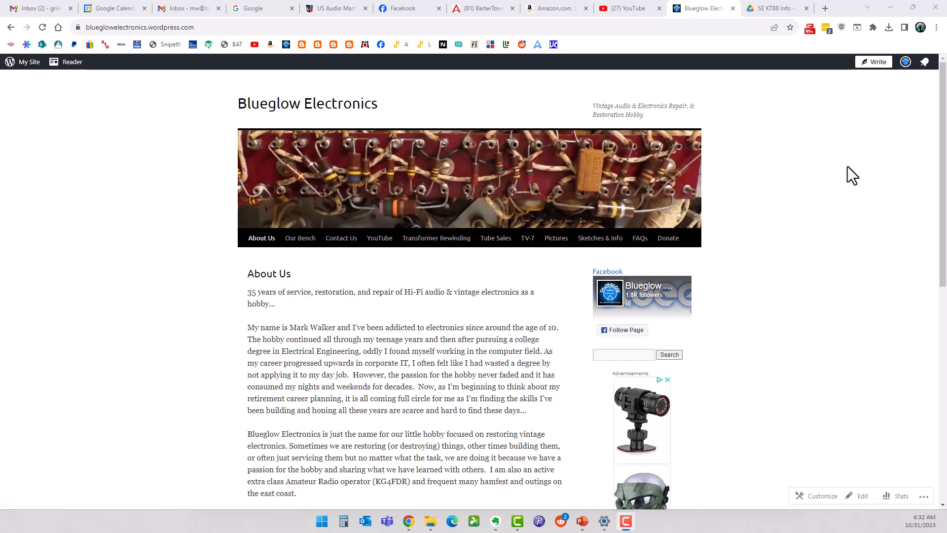
{"action": "mouse_move", "coordinate": [845, 175]}
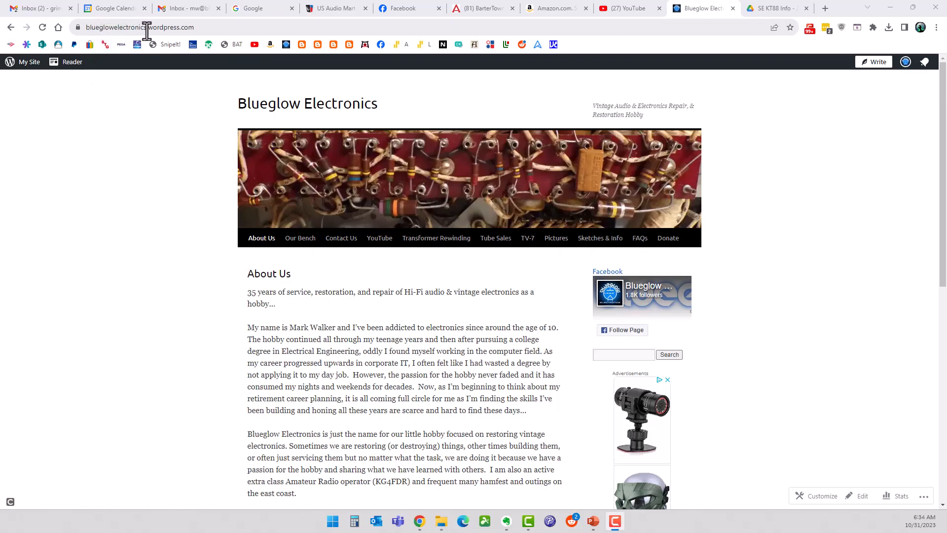
{"action": "mouse_move", "coordinate": [686, 213]}
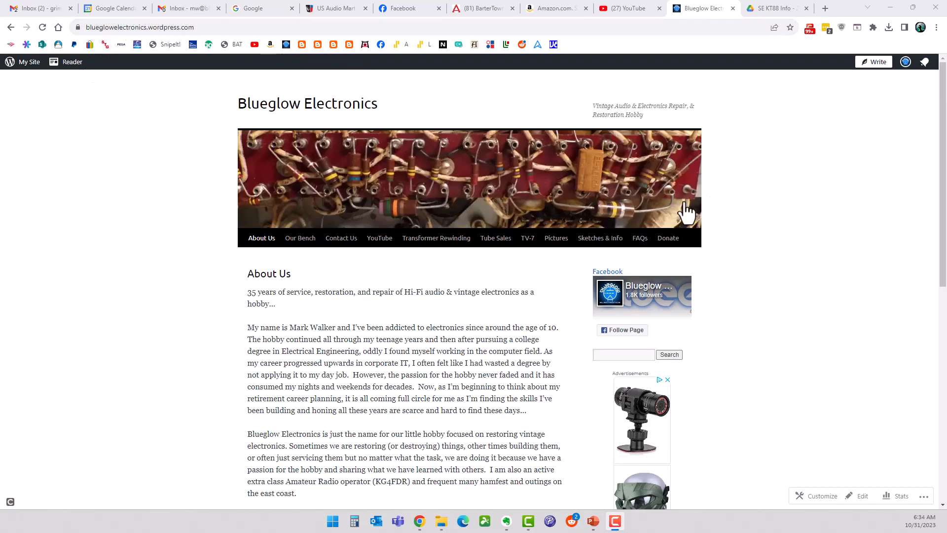
- Go to Blueglow's Sketches & Info page and find the Single Ended KT88 Build post
{"action": "scroll", "scroll_direction": "down", "scroll_amount": 3}
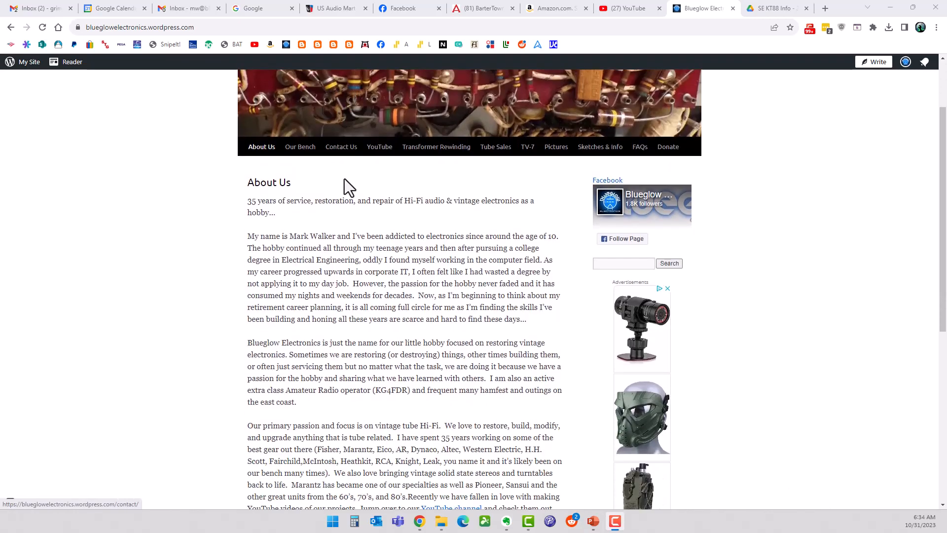
{"action": "scroll", "scroll_direction": "down", "scroll_amount": 3}
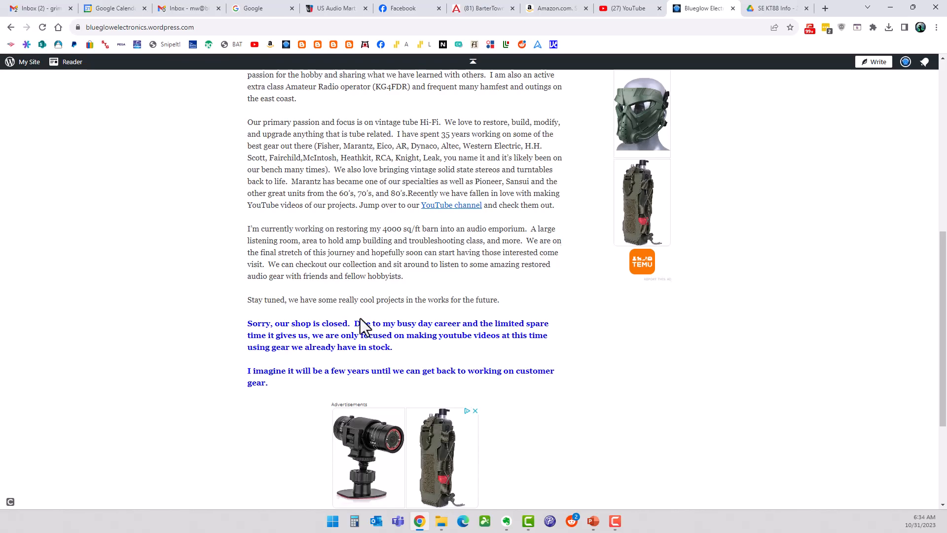
{"action": "scroll", "scroll_direction": "up", "scroll_amount": 3}
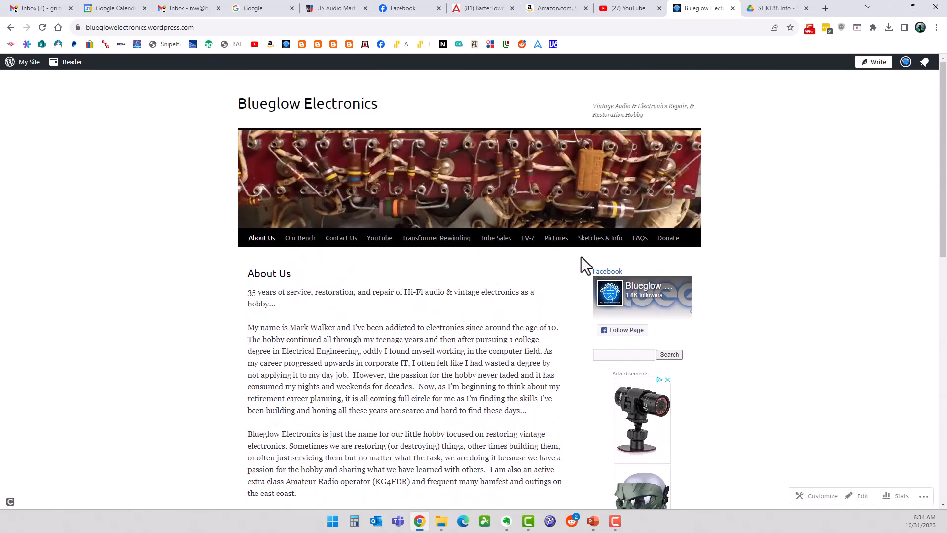
{"action": "mouse_move", "coordinate": [598, 237]}
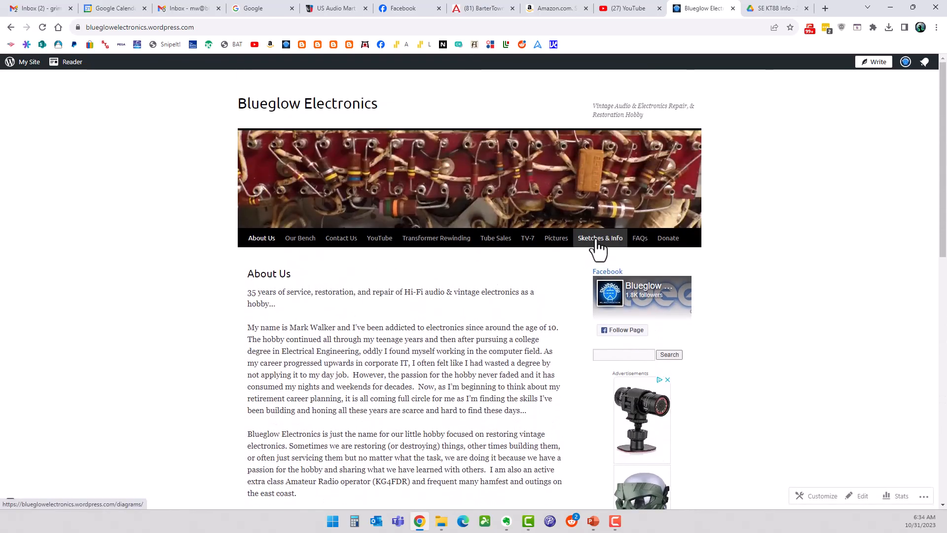
{"action": "left_click", "coordinate": [599, 237]}
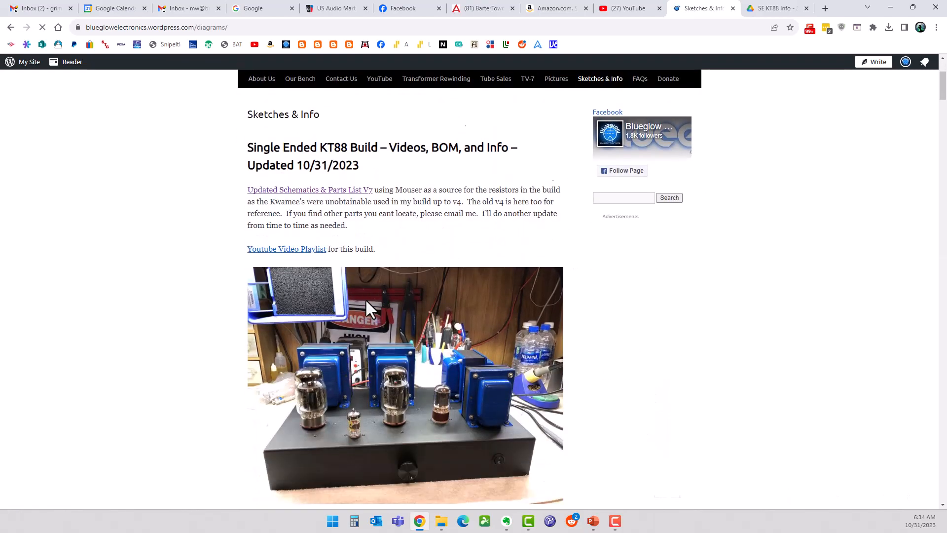
{"action": "scroll", "scroll_direction": "down", "scroll_amount": 3}
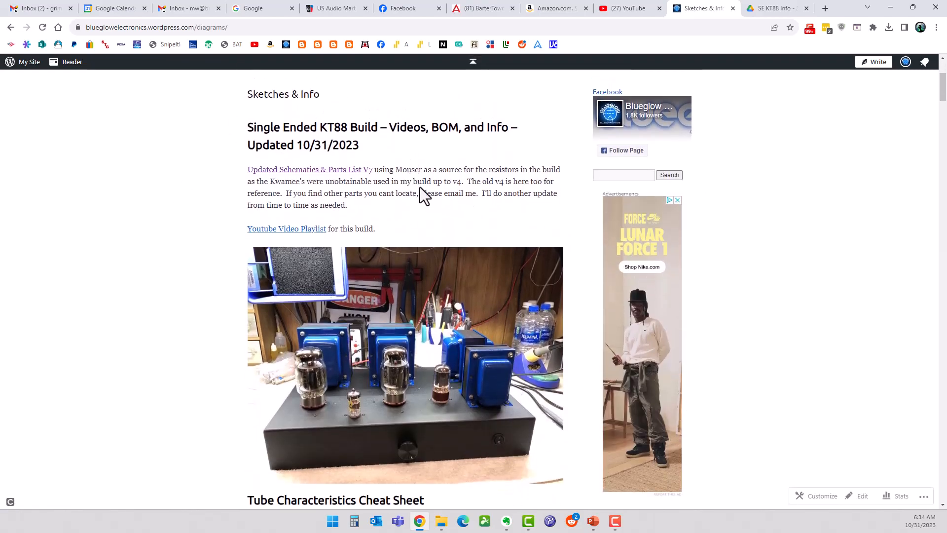
{"action": "scroll", "scroll_direction": "up", "scroll_amount": 3}
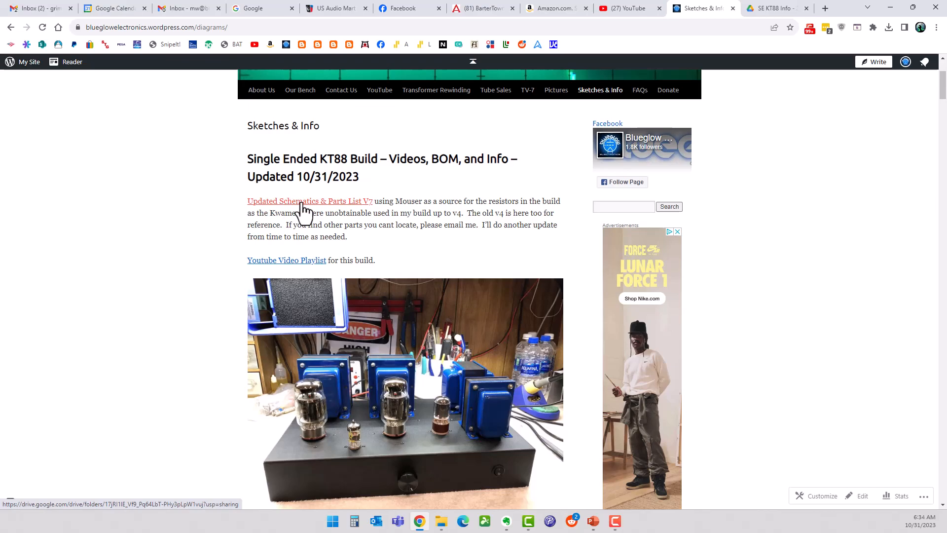
{"action": "mouse_move", "coordinate": [320, 263]}
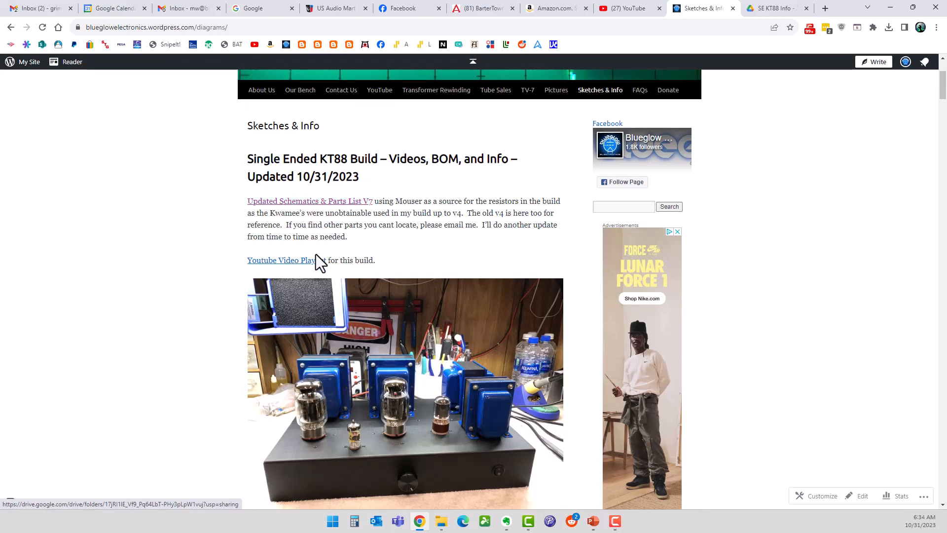
{"action": "mouse_move", "coordinate": [287, 261]}
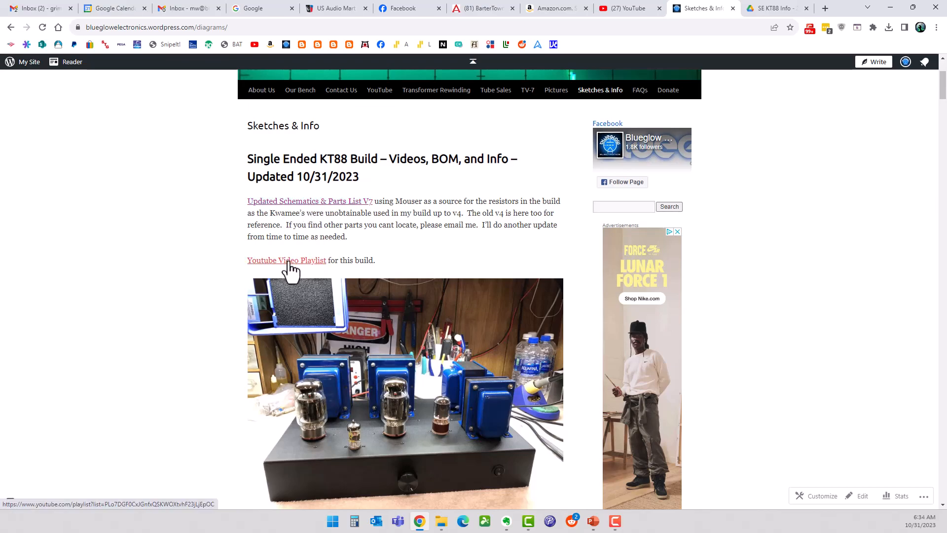
{"action": "mouse_move", "coordinate": [305, 213]}
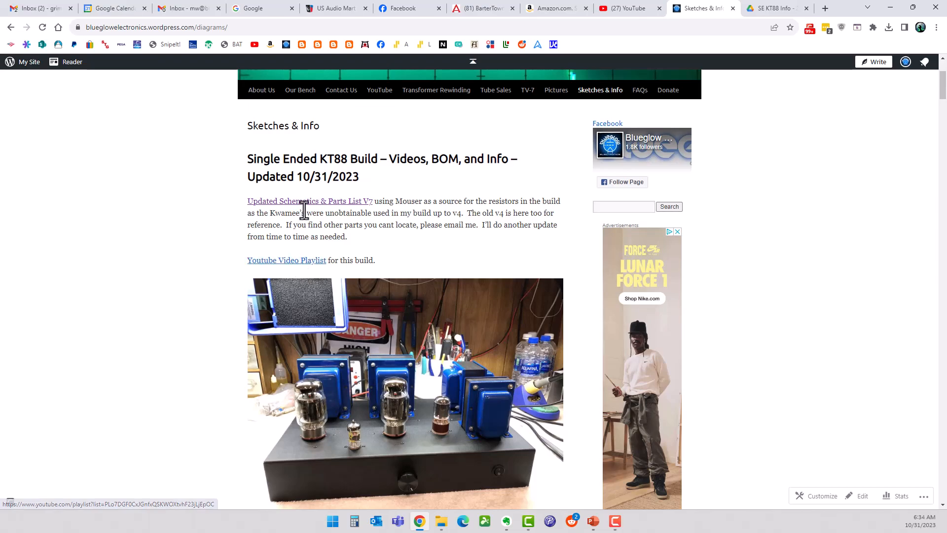
{"action": "mouse_move", "coordinate": [307, 212]}
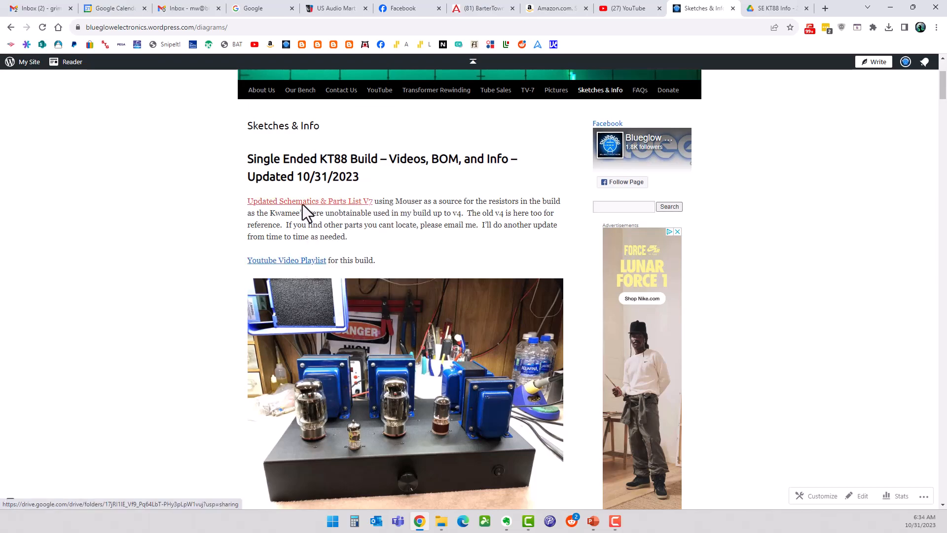
- Follow the 'Updated Schematics & Parts List V7' link to the SE KT88 Info - 2018 Drive folder
{"action": "left_click", "coordinate": [308, 200]}
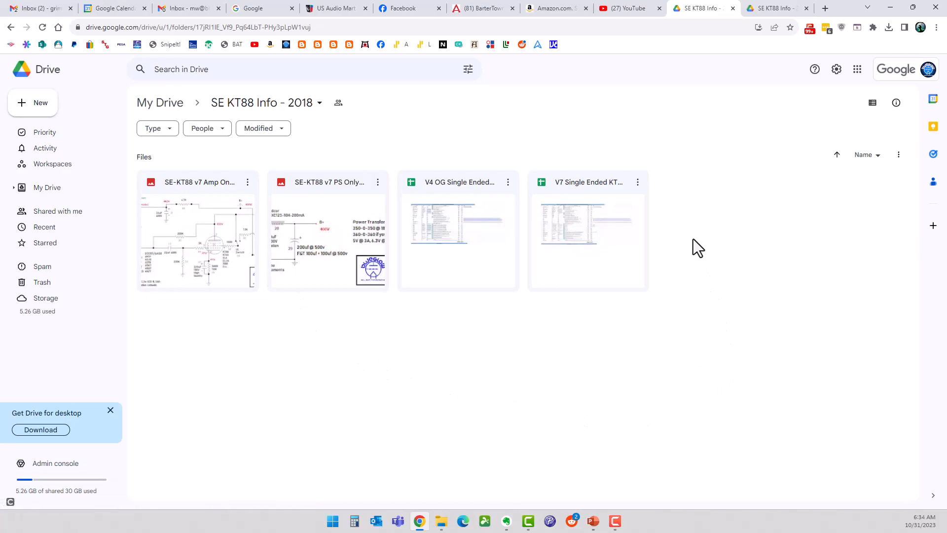
{"action": "mouse_move", "coordinate": [228, 331]}
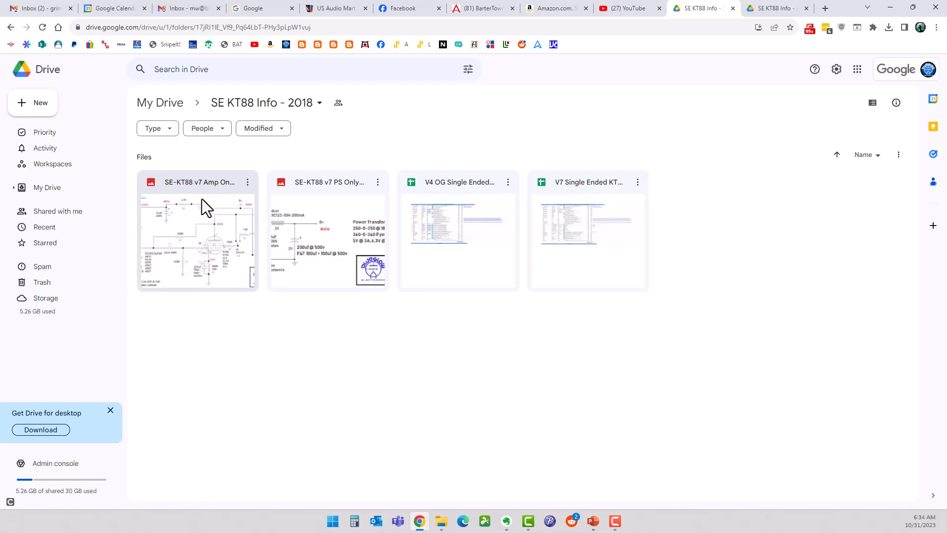
{"action": "mouse_move", "coordinate": [302, 190]}
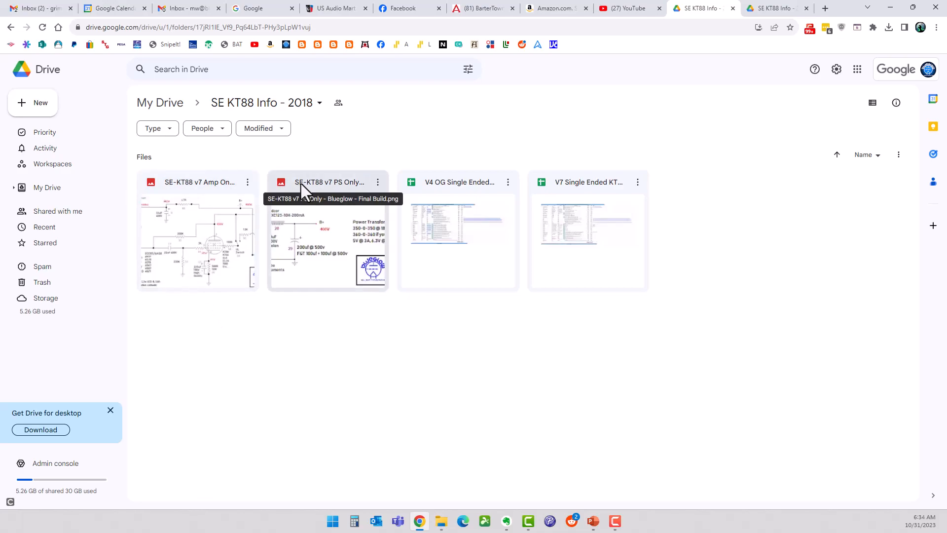
{"action": "mouse_move", "coordinate": [199, 191]}
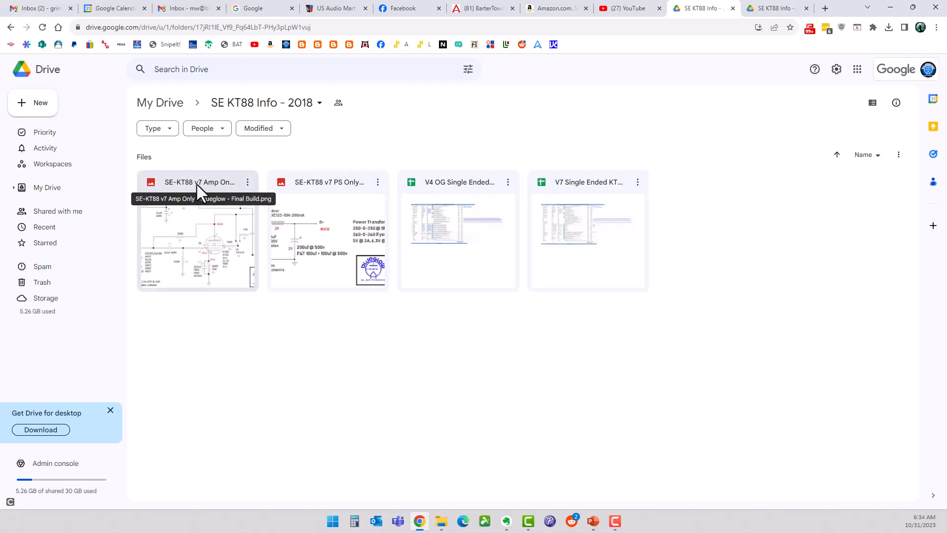
{"action": "mouse_move", "coordinate": [269, 222]}
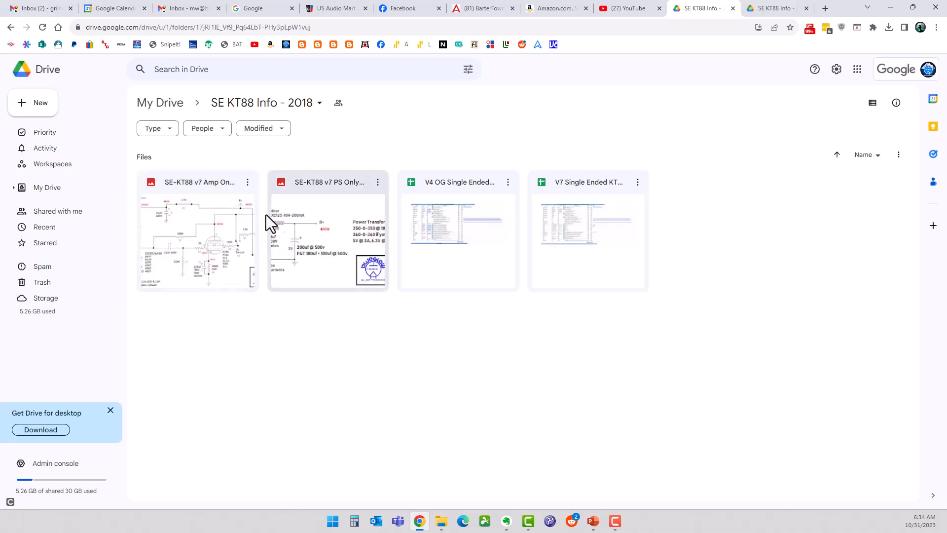
{"action": "mouse_move", "coordinate": [295, 240]}
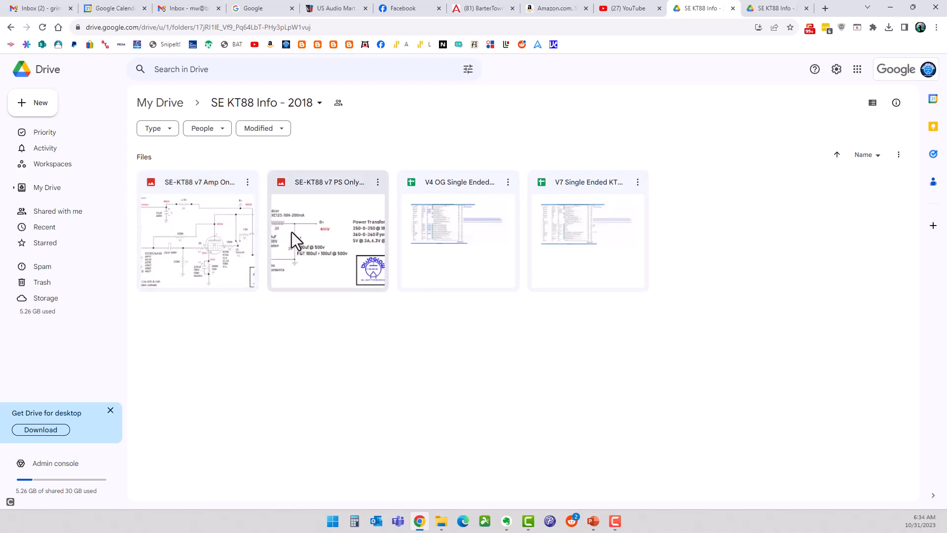
{"action": "mouse_move", "coordinate": [233, 215]}
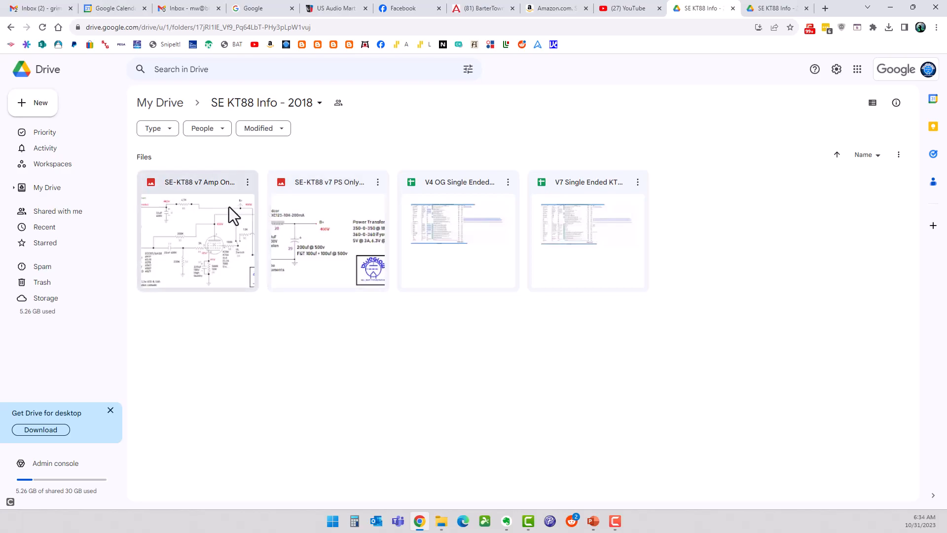
{"action": "mouse_move", "coordinate": [302, 205]}
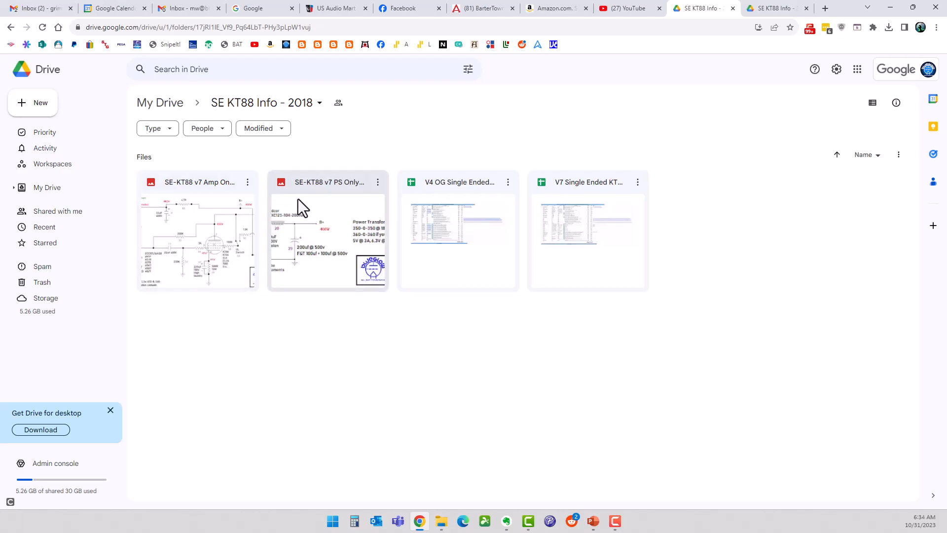
{"action": "mouse_move", "coordinate": [268, 215]}
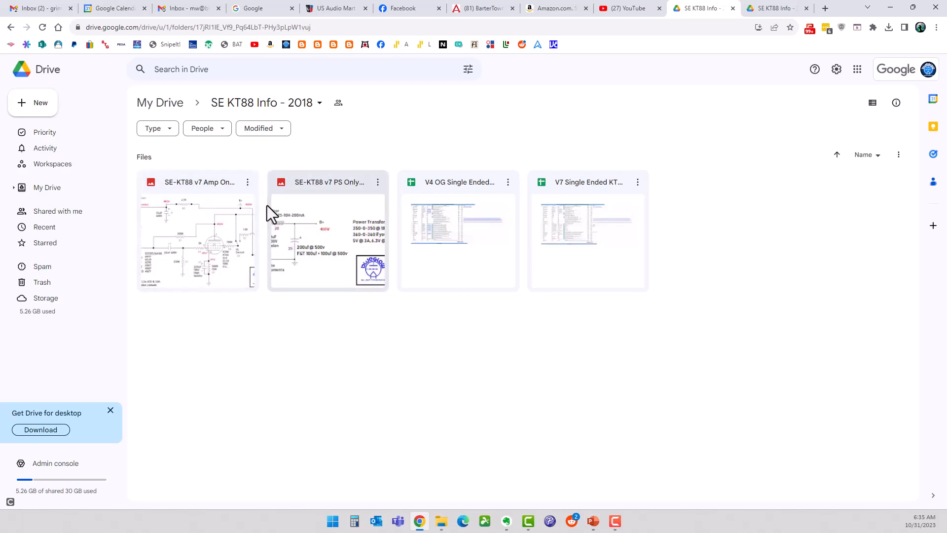
{"action": "mouse_move", "coordinate": [288, 214]}
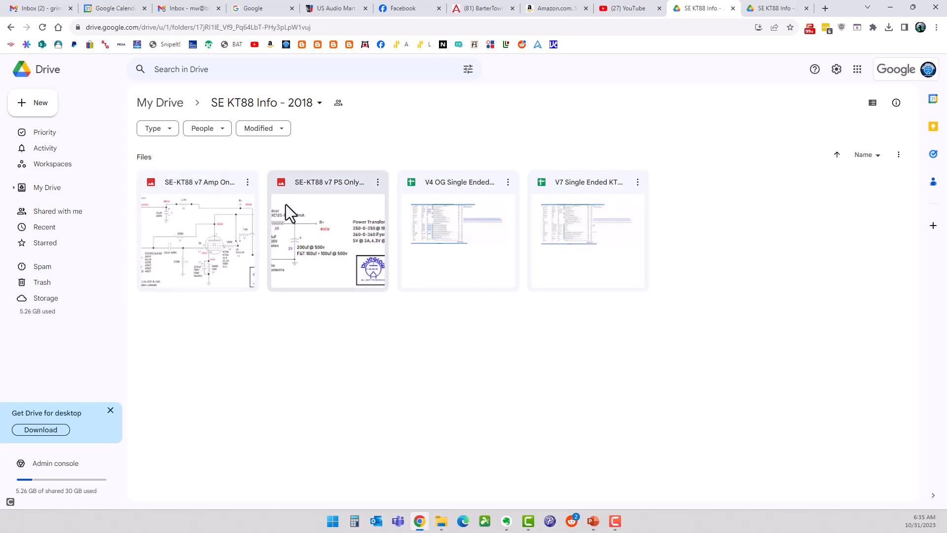
{"action": "mouse_move", "coordinate": [432, 202]}
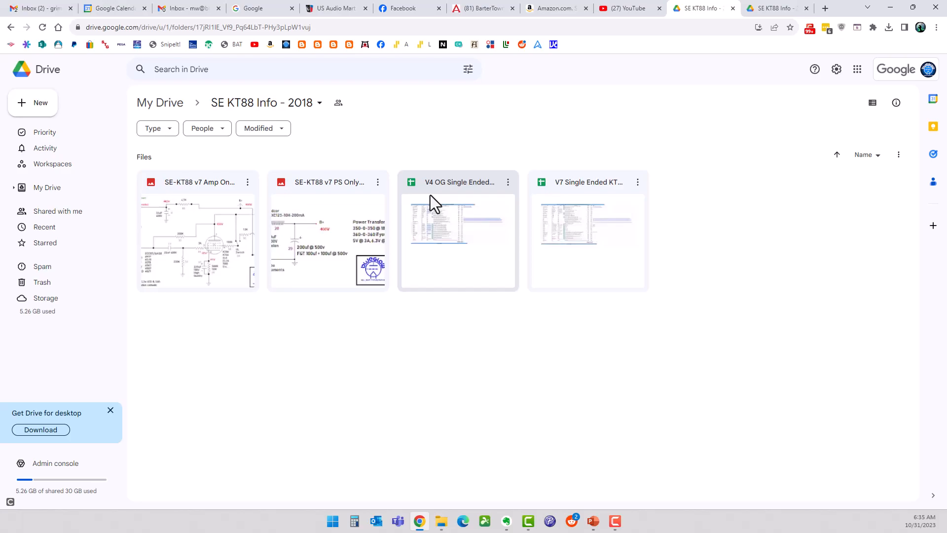
- Open the V4 OG Single Ended KT88 2018 BOM spreadsheet from the Drive folder
{"action": "double_click", "coordinate": [458, 233]}
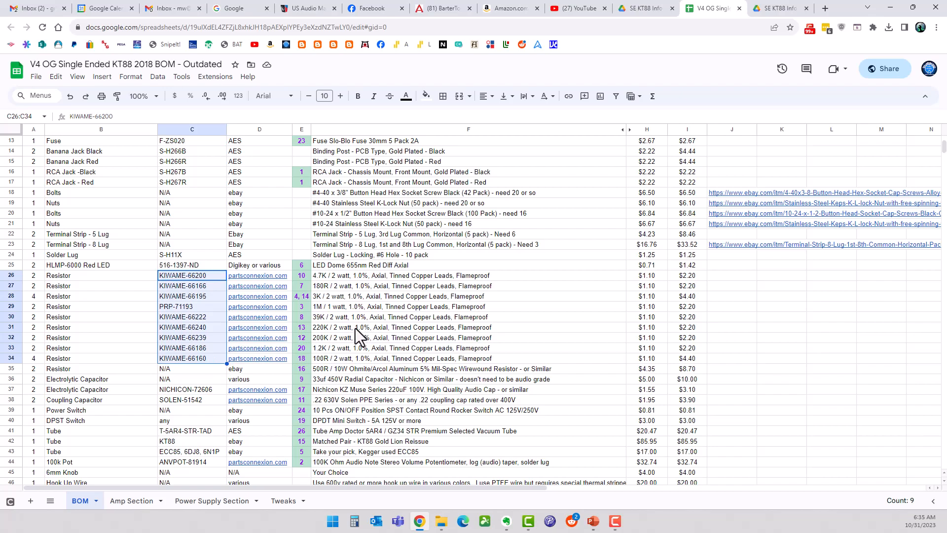
{"action": "mouse_move", "coordinate": [726, 25]}
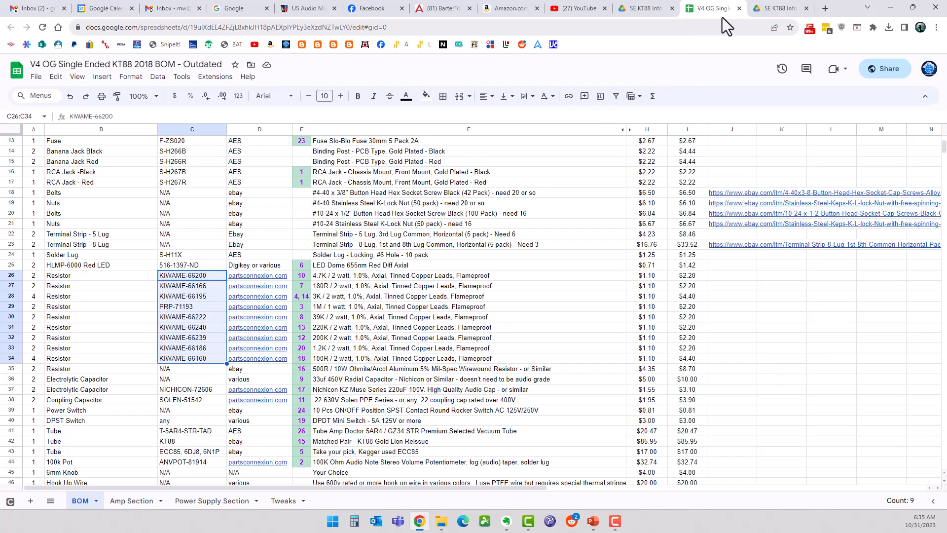
{"action": "mouse_move", "coordinate": [151, 22]}
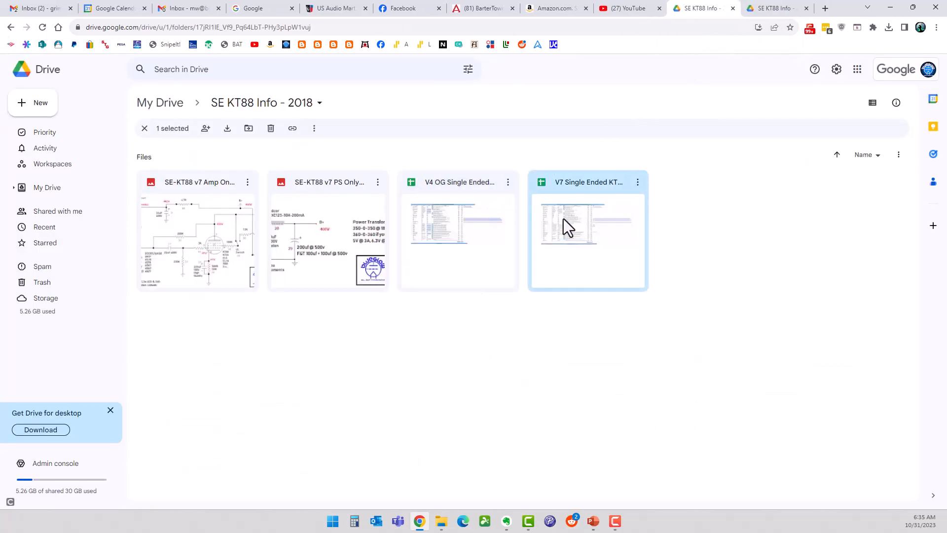
- Open the V7 Single Ended KT88 2023 BOM and scroll through its Mouser-updated parts list
{"action": "double_click", "coordinate": [566, 226]}
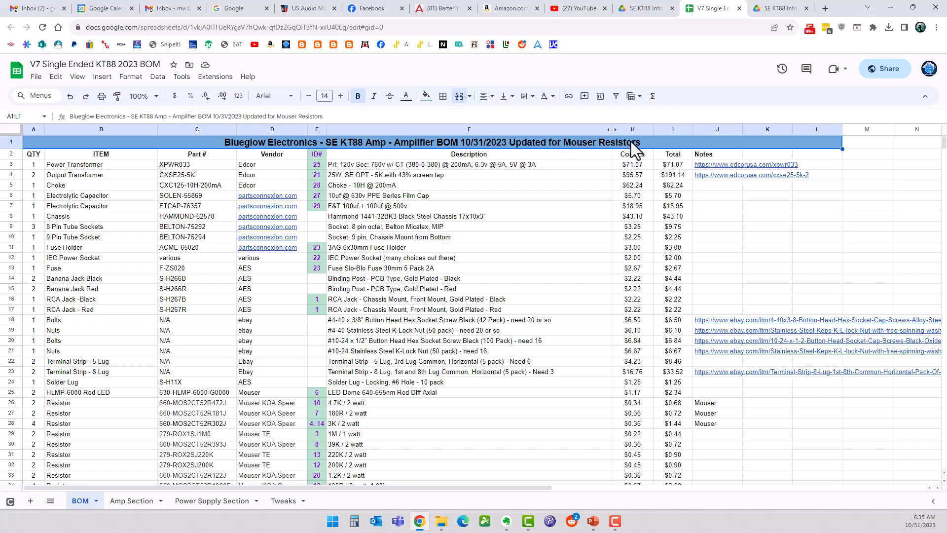
{"action": "scroll", "scroll_direction": "down", "scroll_amount": 3}
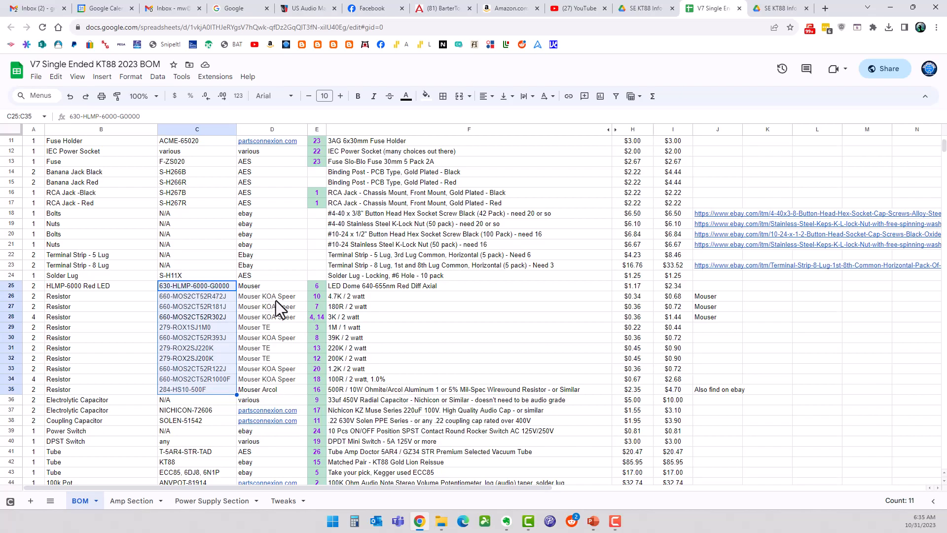
{"action": "mouse_move", "coordinate": [287, 328]}
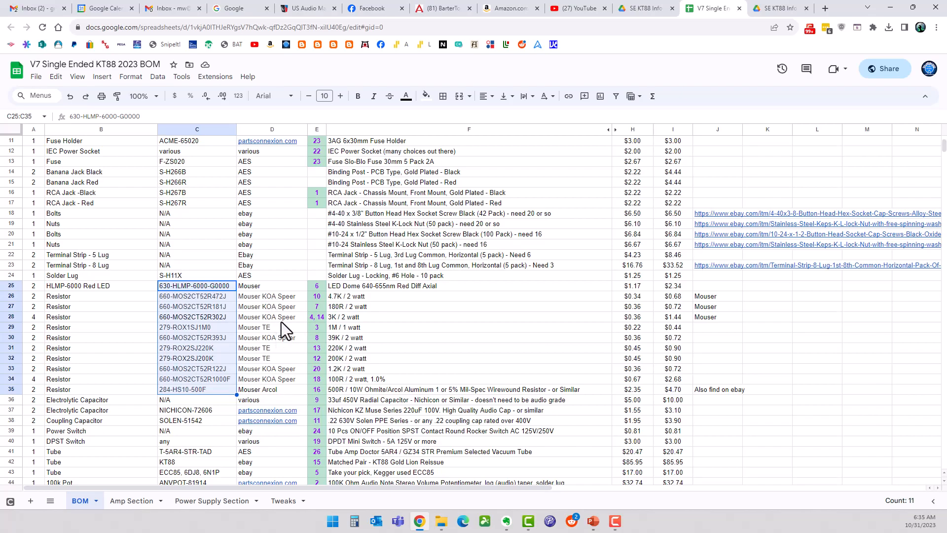
{"action": "mouse_move", "coordinate": [305, 341]}
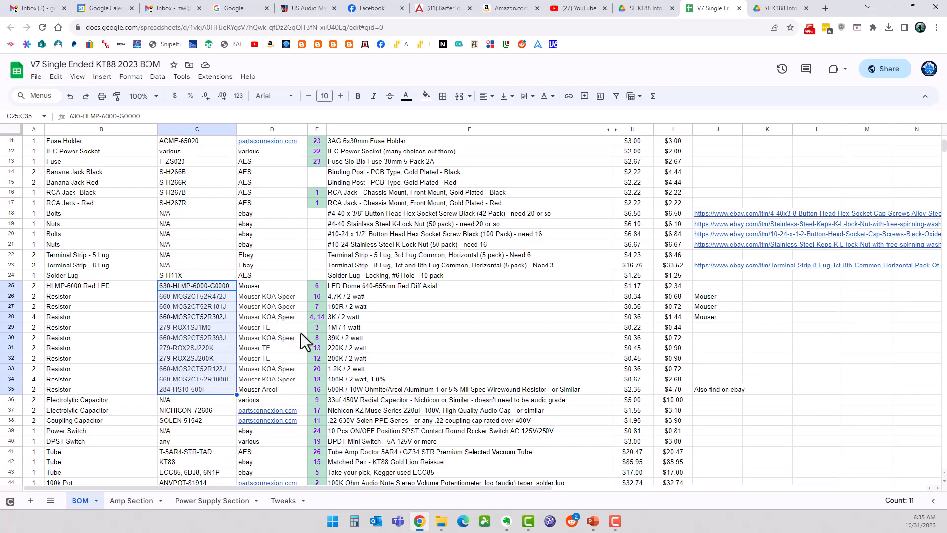
{"action": "mouse_move", "coordinate": [336, 330]}
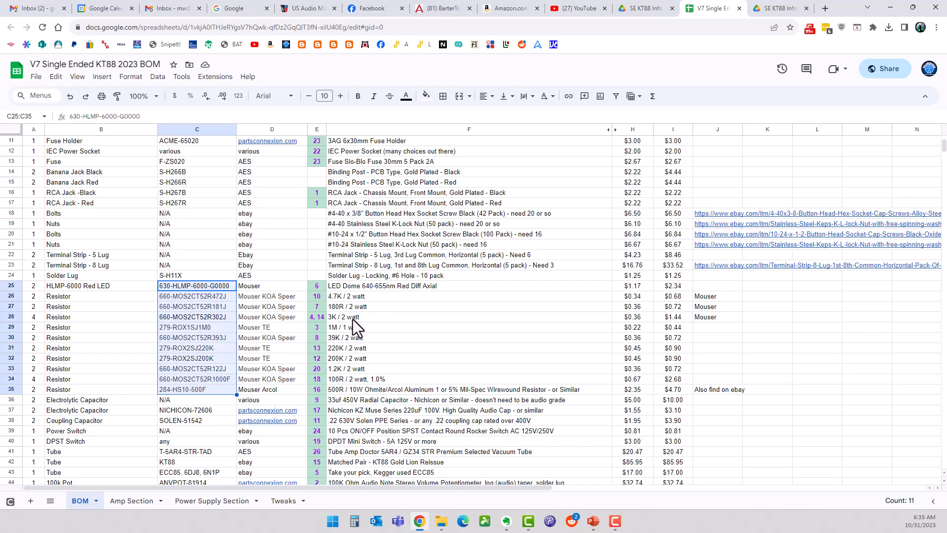
{"action": "mouse_move", "coordinate": [358, 369]}
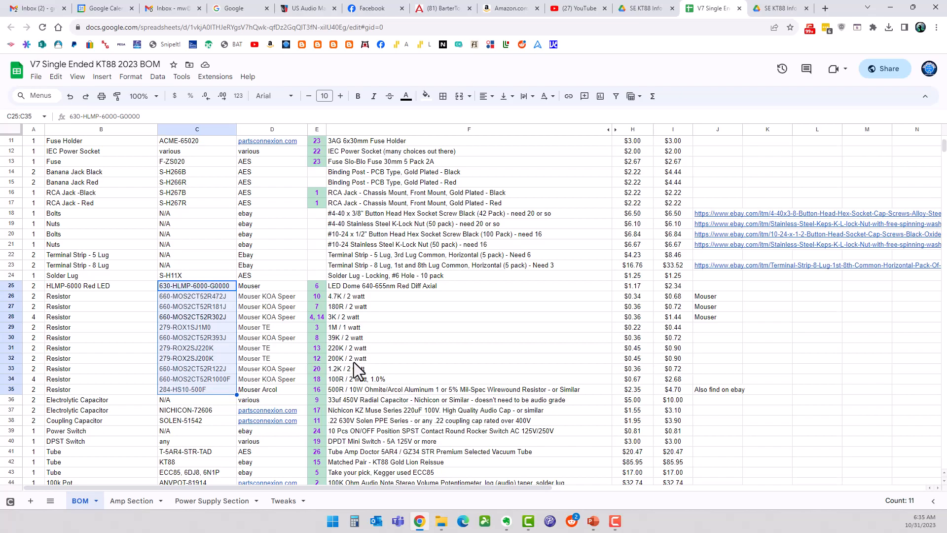
{"action": "mouse_move", "coordinate": [287, 369]}
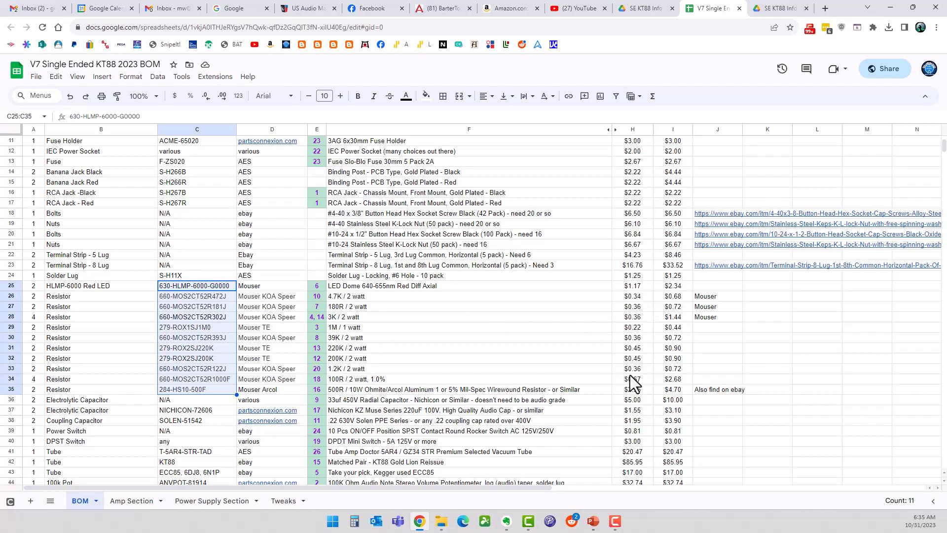
{"action": "scroll", "scroll_direction": "down", "scroll_amount": 3}
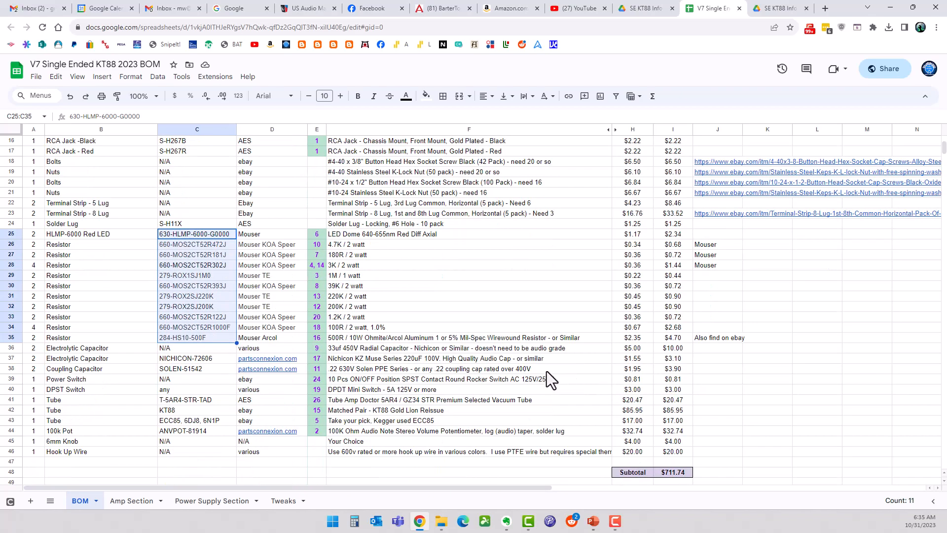
{"action": "mouse_move", "coordinate": [398, 190]}
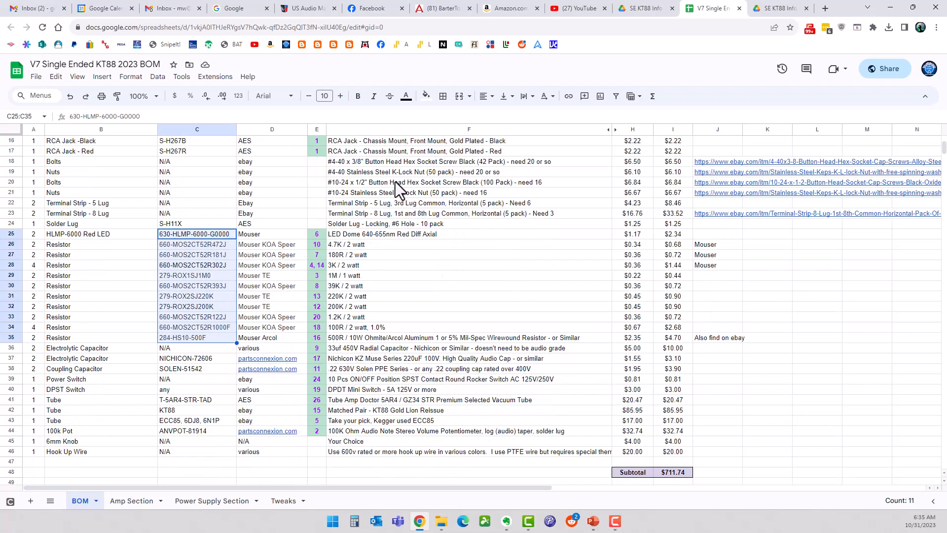
{"action": "scroll", "scroll_direction": "up", "scroll_amount": 3}
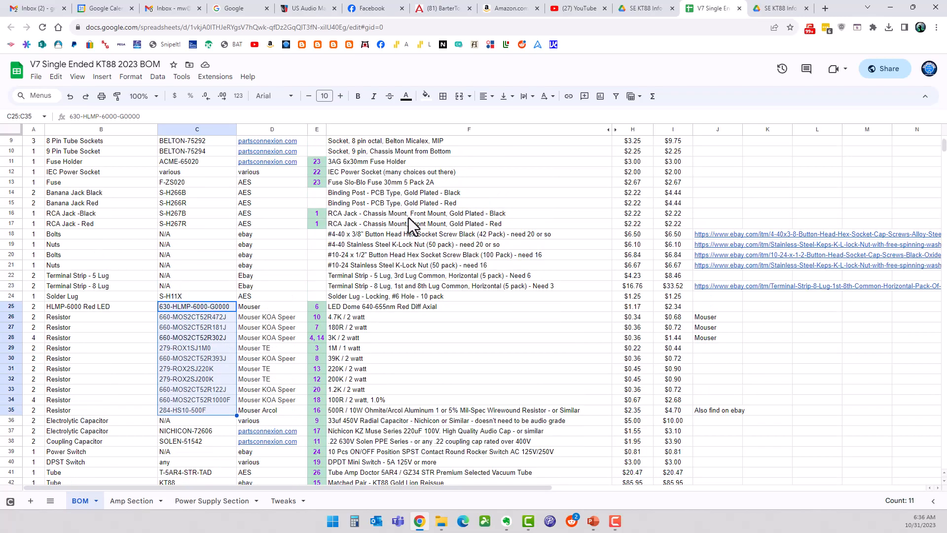
{"action": "scroll", "scroll_direction": "up", "scroll_amount": 3}
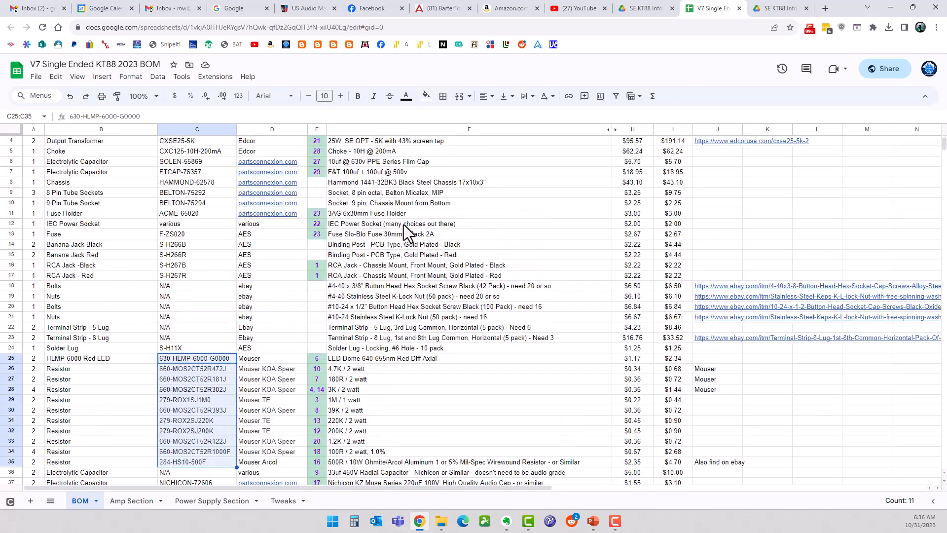
{"action": "scroll", "scroll_direction": "up", "scroll_amount": 3}
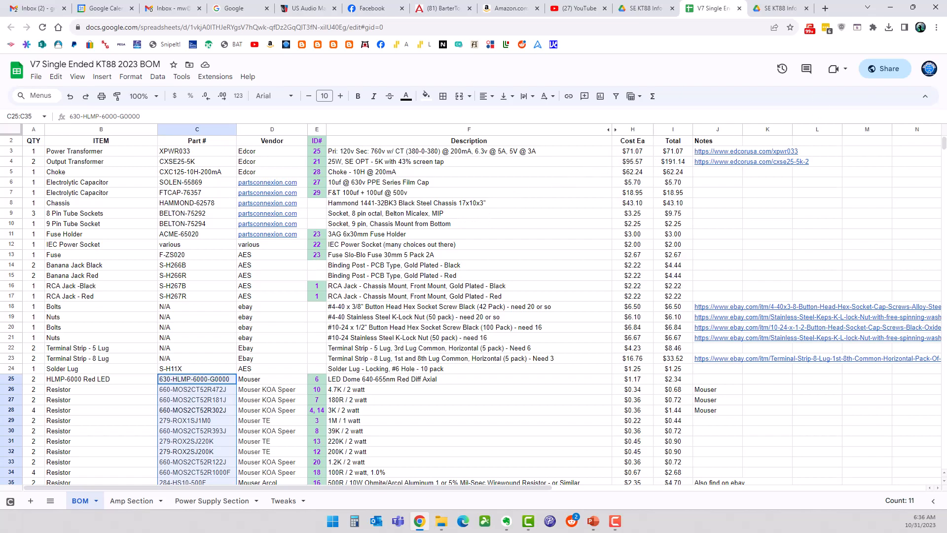
{"action": "mouse_move", "coordinate": [935, 225]}
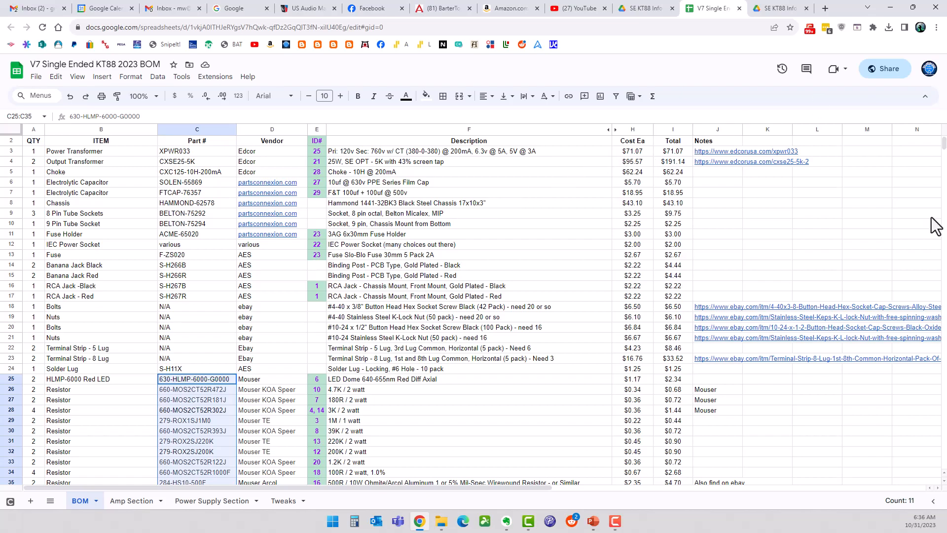
{"action": "mouse_move", "coordinate": [409, 268]}
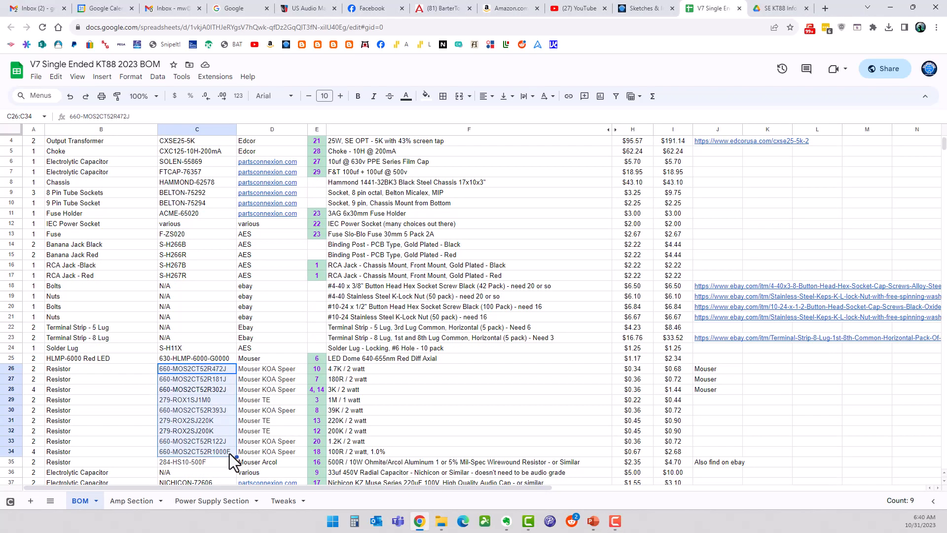
{"action": "mouse_move", "coordinate": [224, 425]}
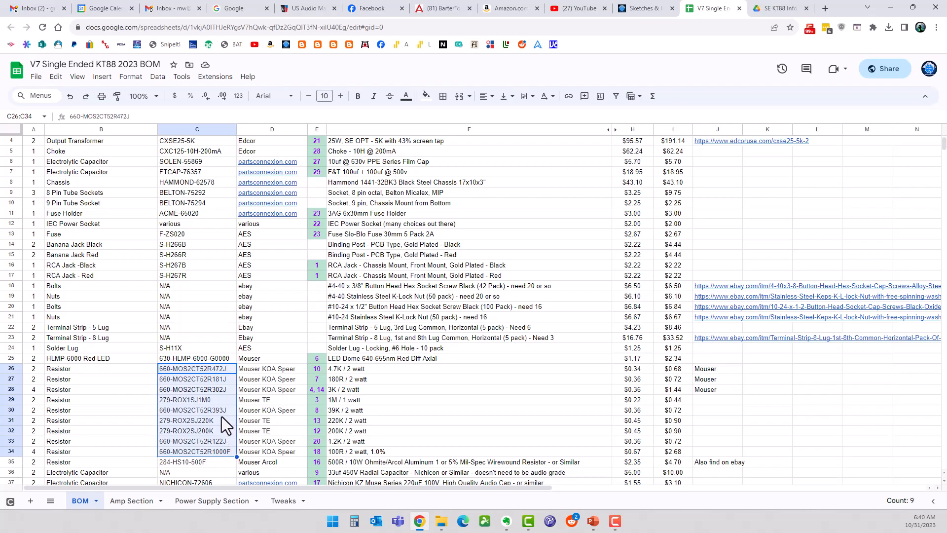
{"action": "mouse_move", "coordinate": [225, 408]}
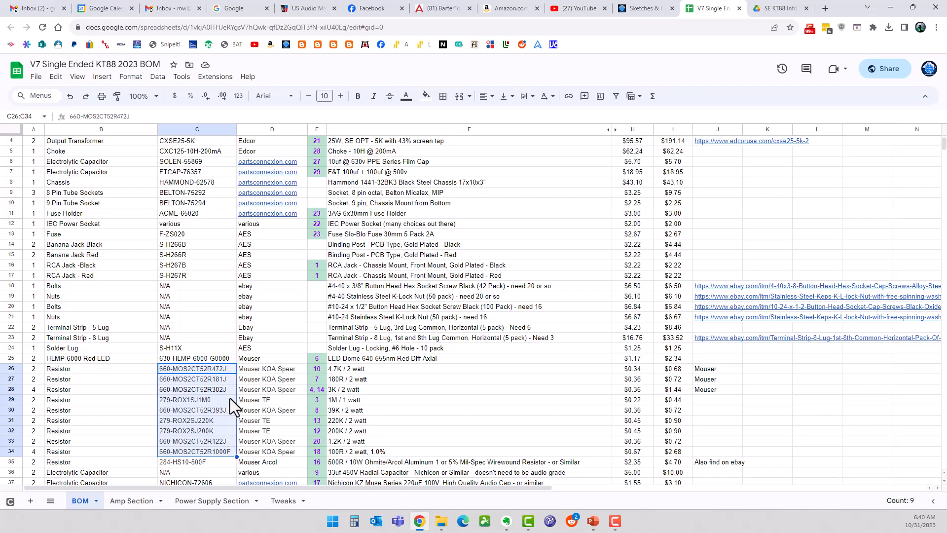
{"action": "mouse_move", "coordinate": [147, 366]}
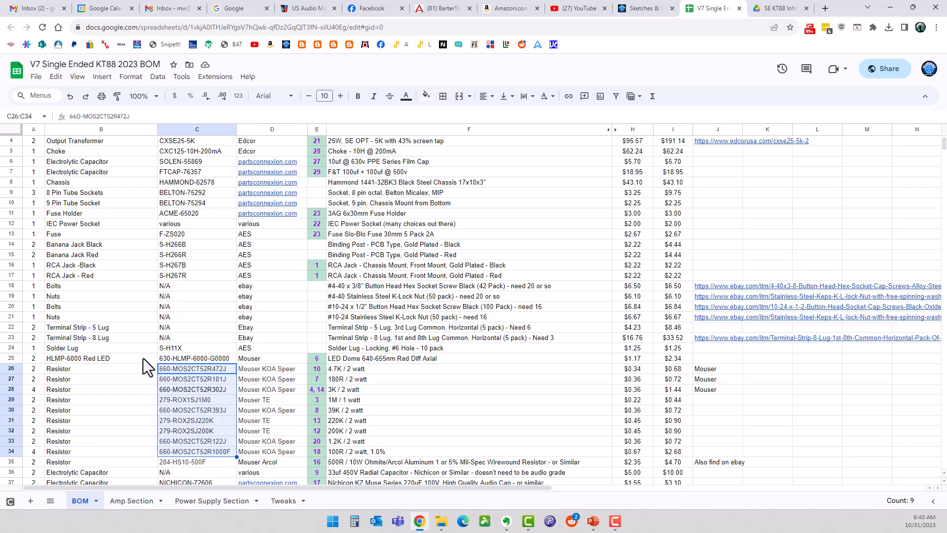
- Select the HLMP-6000 Red LED cells B25 and D25, then open Blueglow's Contact Us page
{"action": "left_click", "coordinate": [101, 358]}
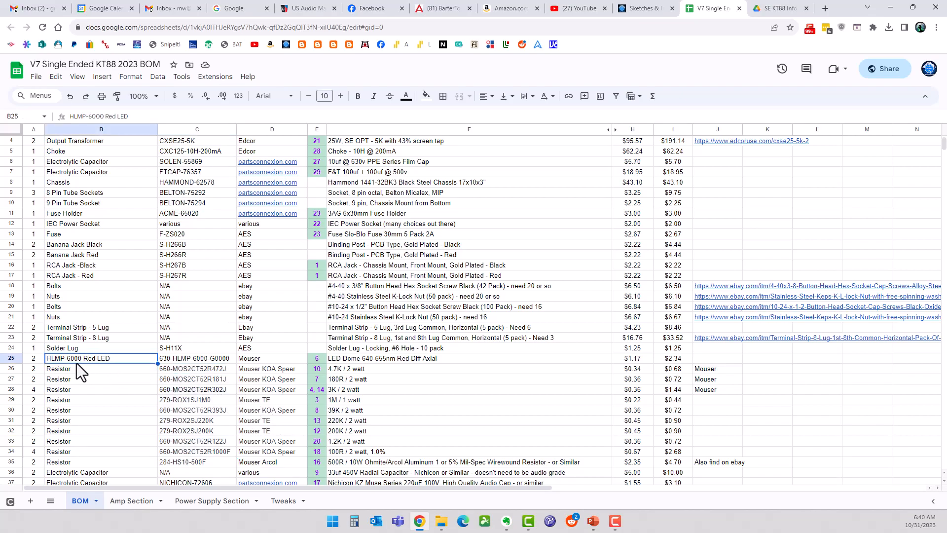
{"action": "mouse_move", "coordinate": [122, 369]}
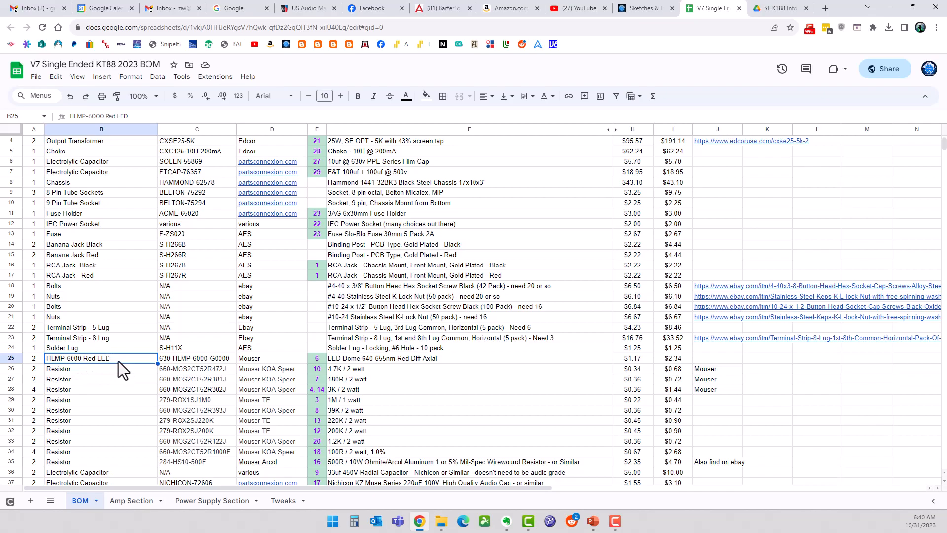
{"action": "left_click", "coordinate": [271, 358]}
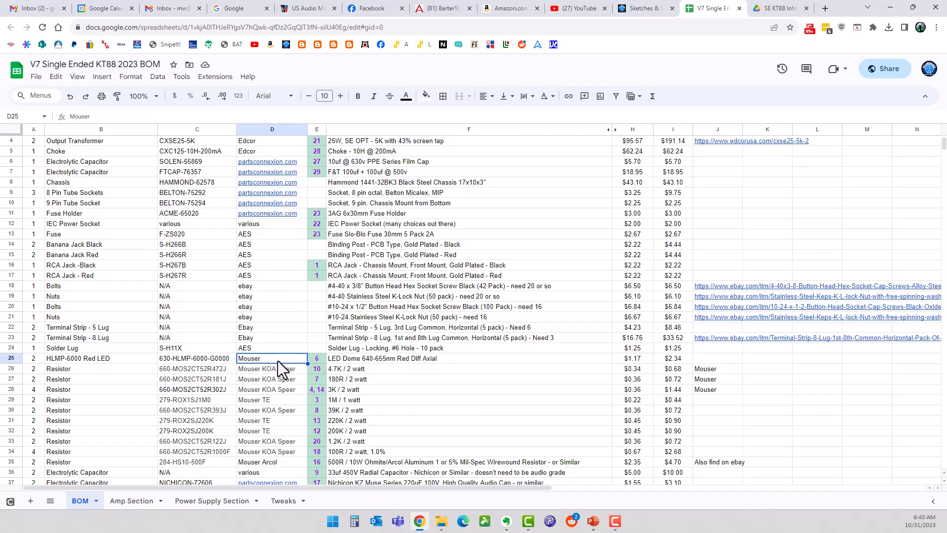
{"action": "left_click", "coordinate": [643, 8]}
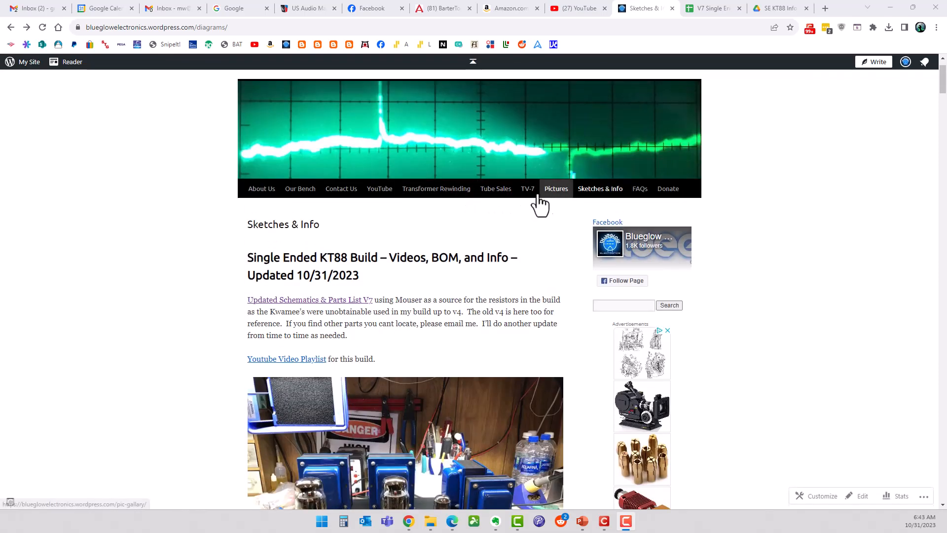
{"action": "left_click", "coordinate": [341, 188]}
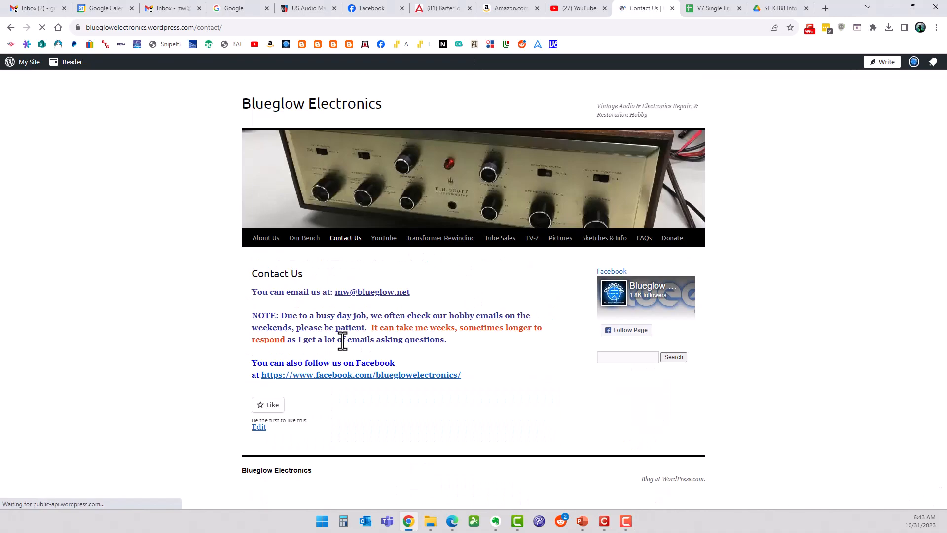